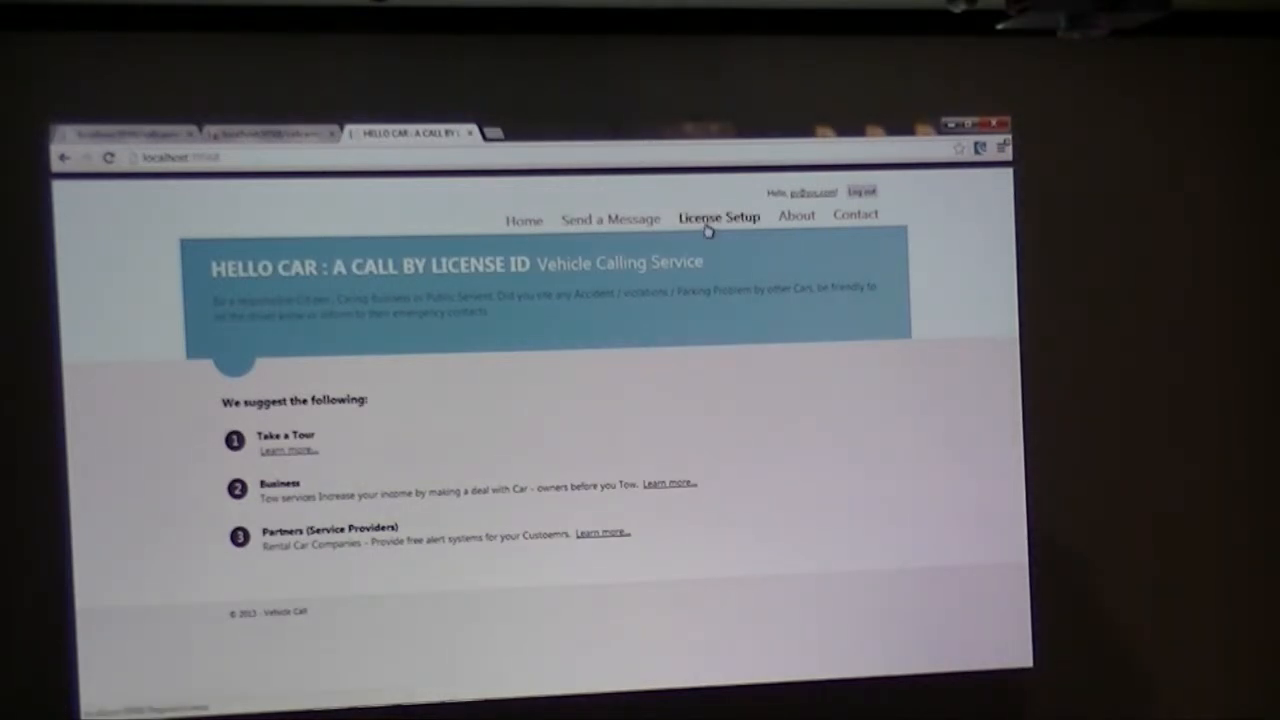
- Bring up the license registration form and move through its License ID and Phone no fields
click(718, 216)
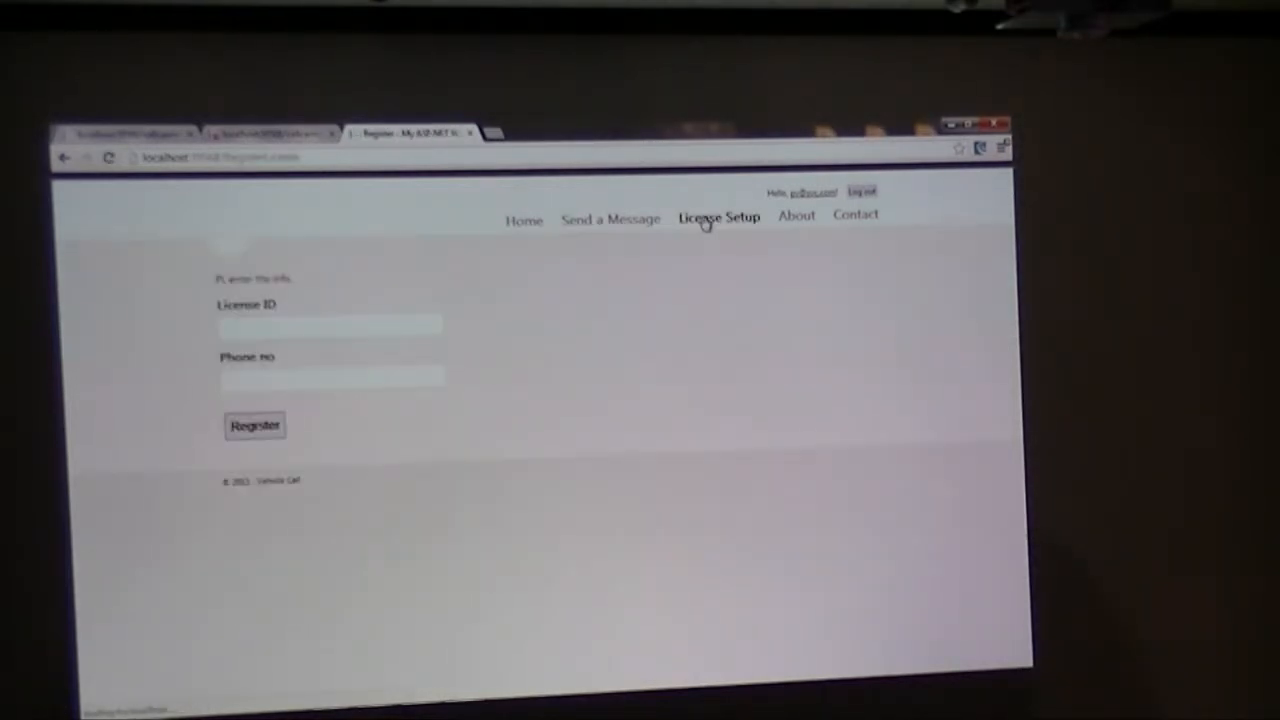
click(330, 324)
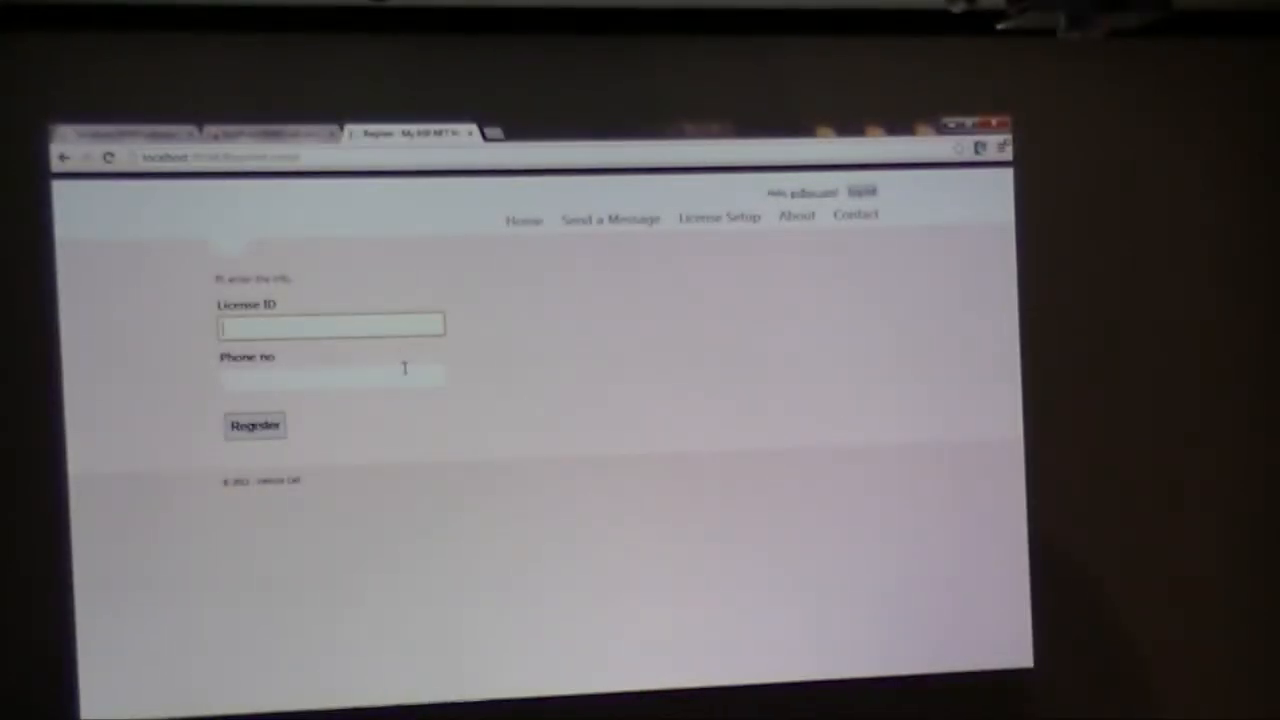
click(332, 376)
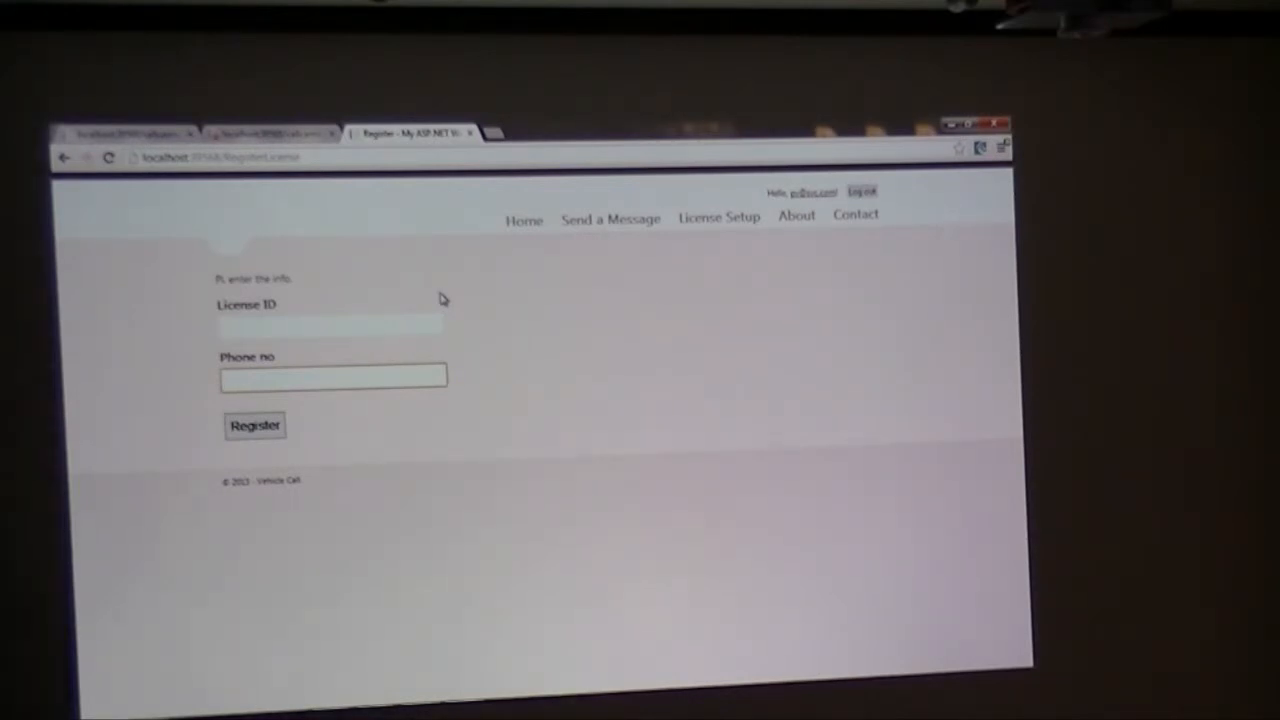
click(332, 378)
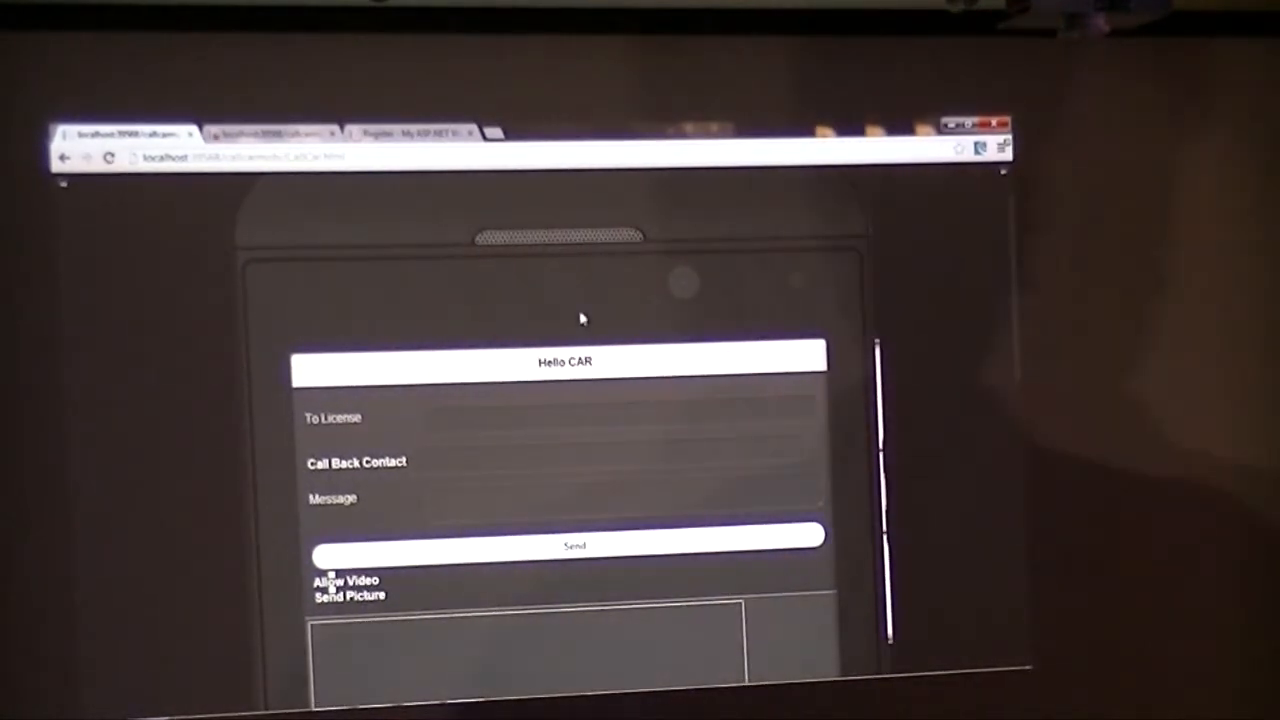
- Send license cld a message with callback number 6666666 and text 'HTTTTTTTTTT', then go to Request Video
click(564, 420)
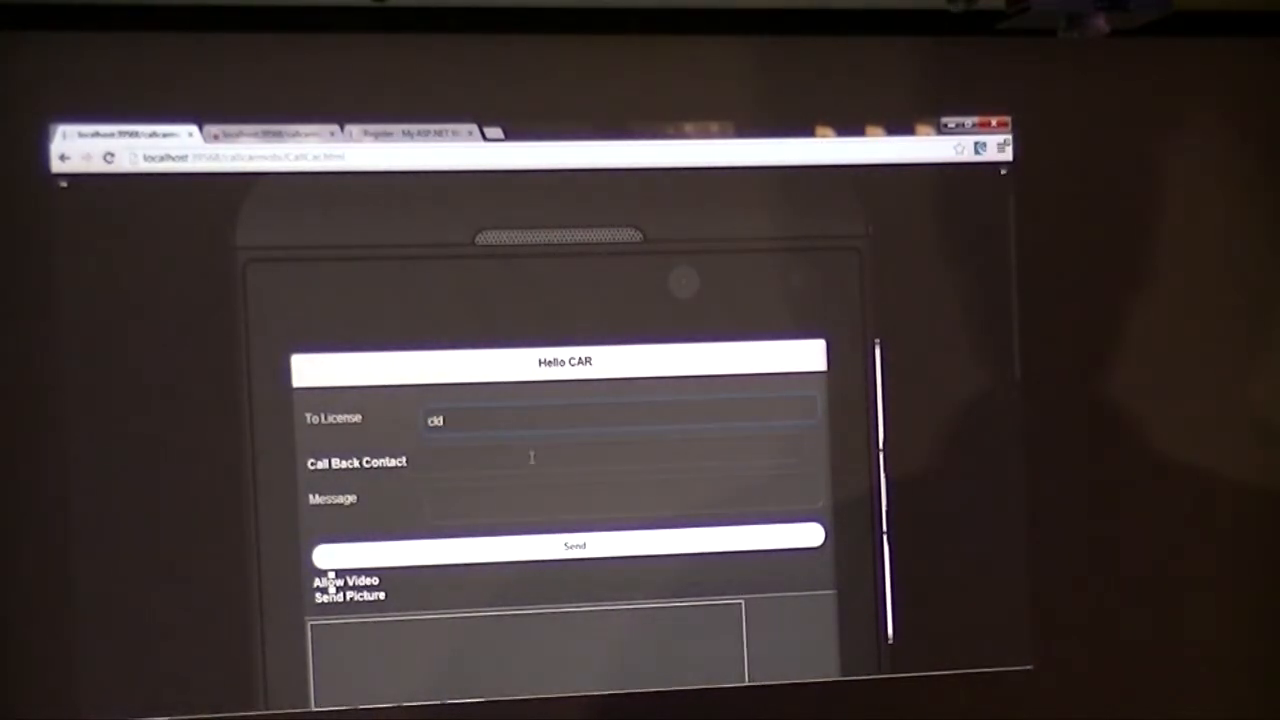
text(6666666666666)
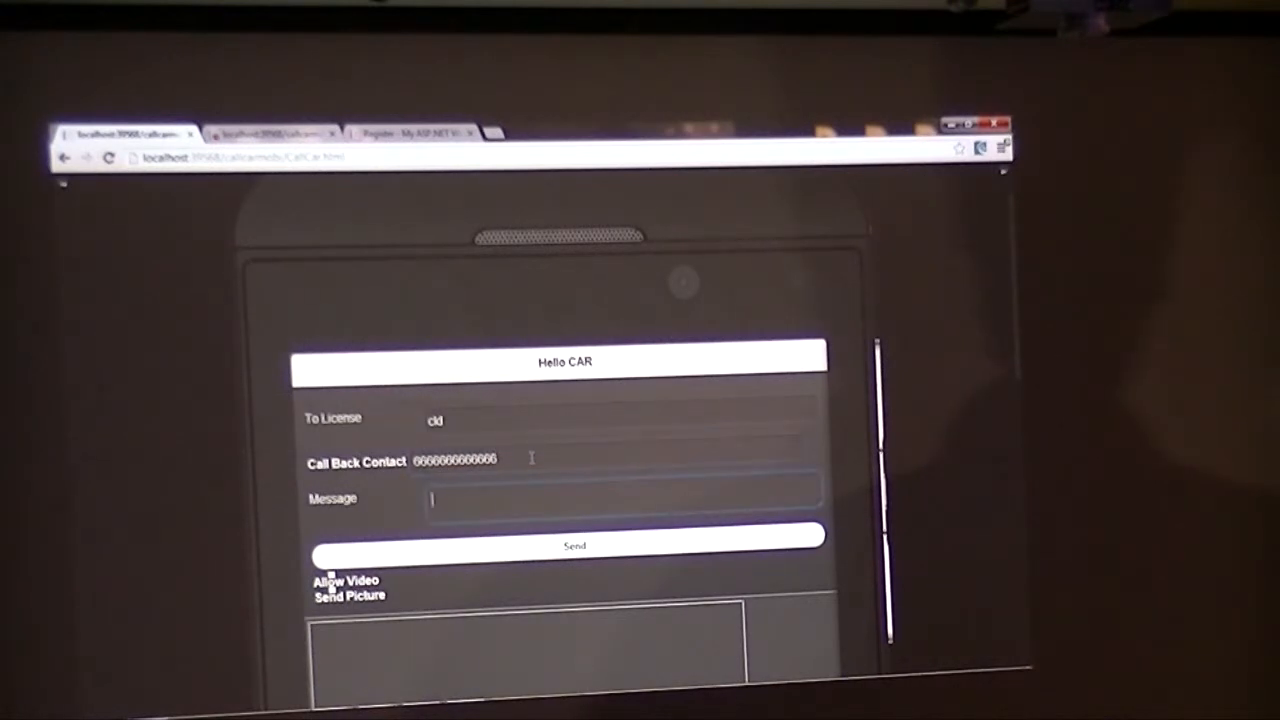
text(H)
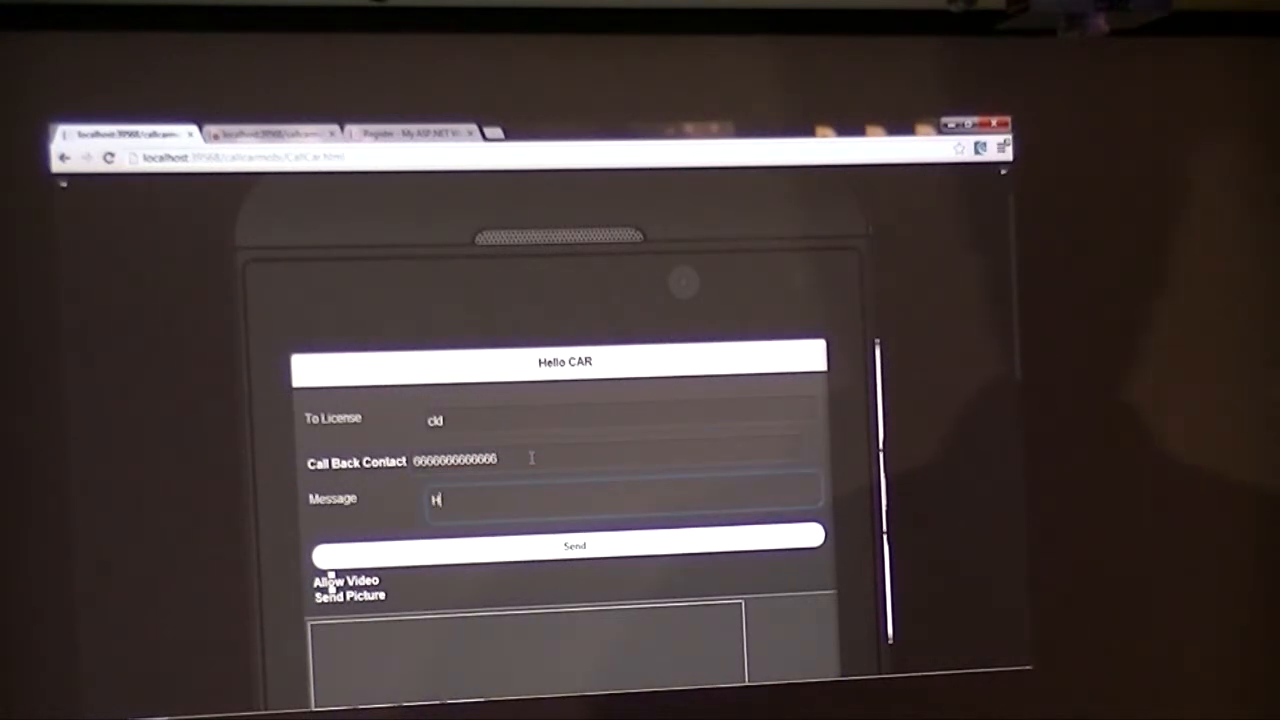
text(TTTTTTTTTT)
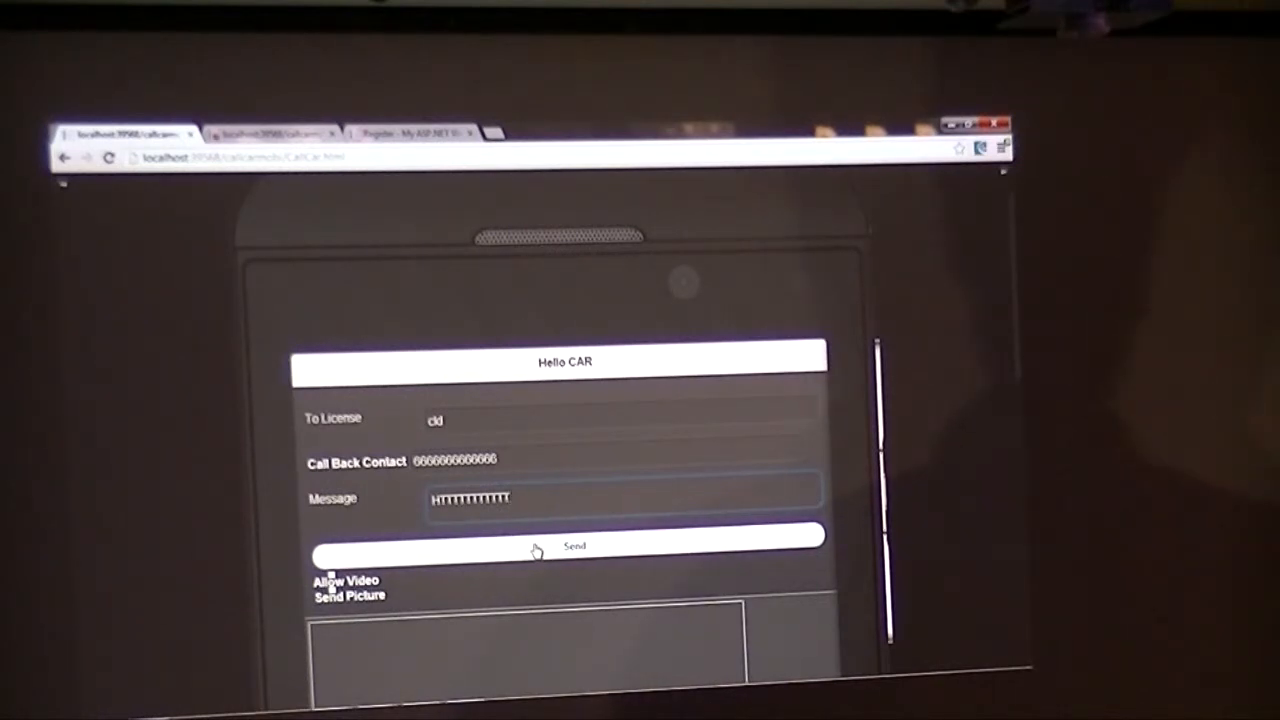
click(568, 544)
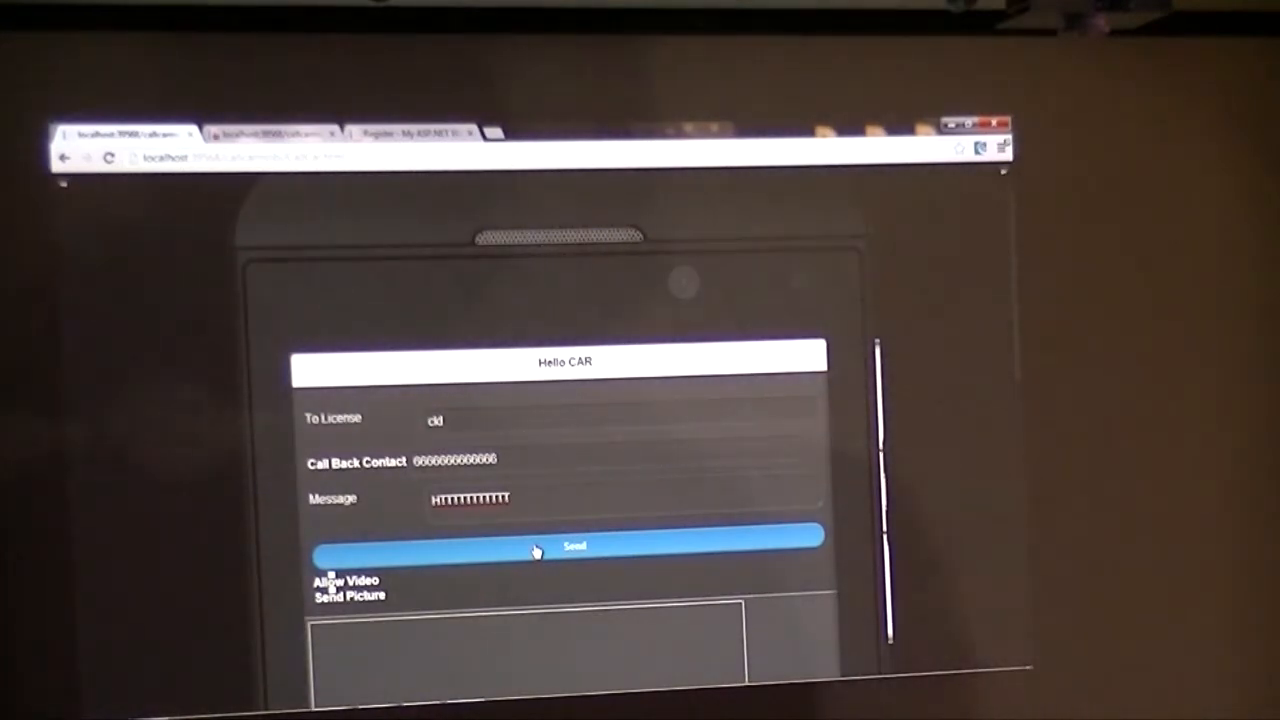
click(564, 544)
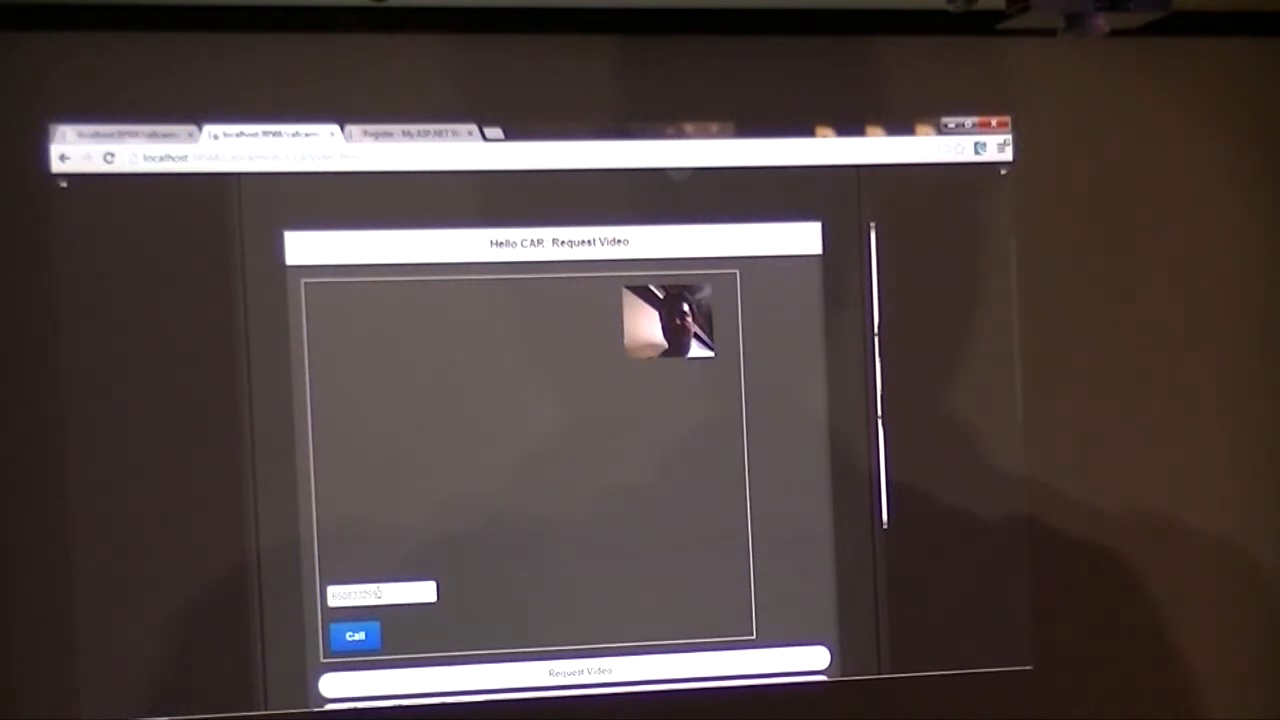
- Call the entered license ID with camera and microphone allowed and answer the incoming call
click(356, 636)
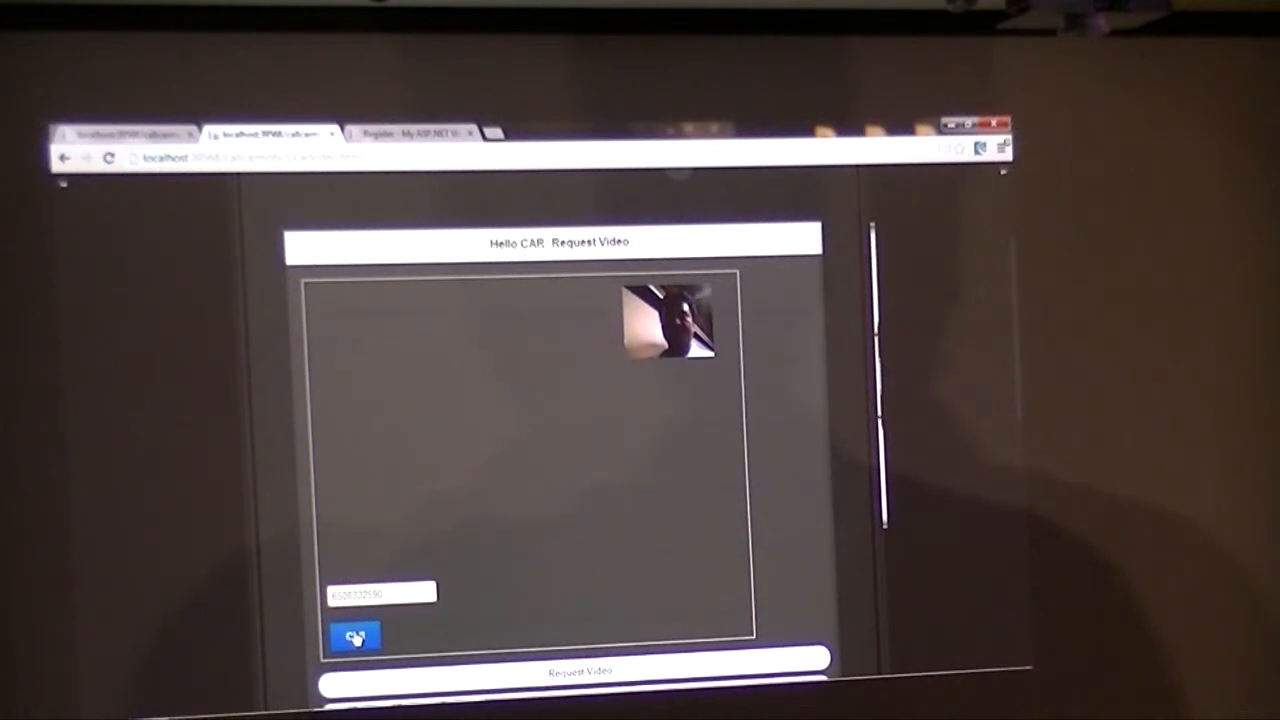
click(356, 636)
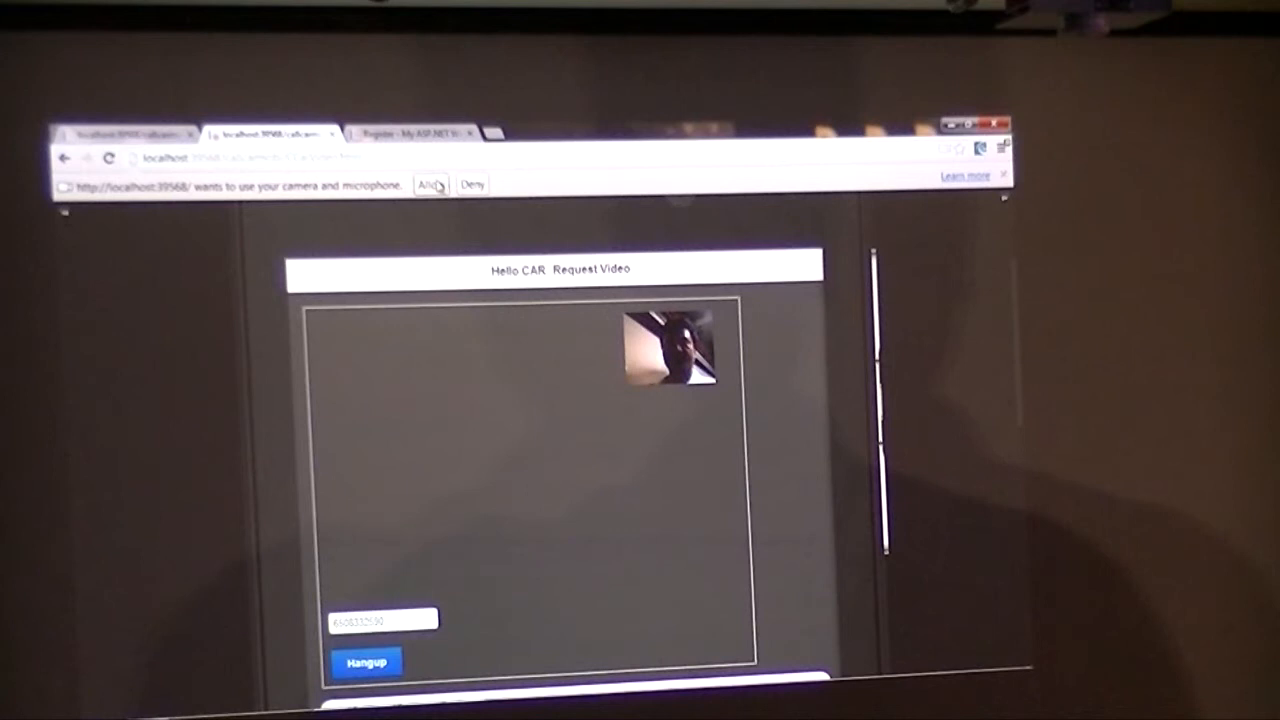
click(430, 184)
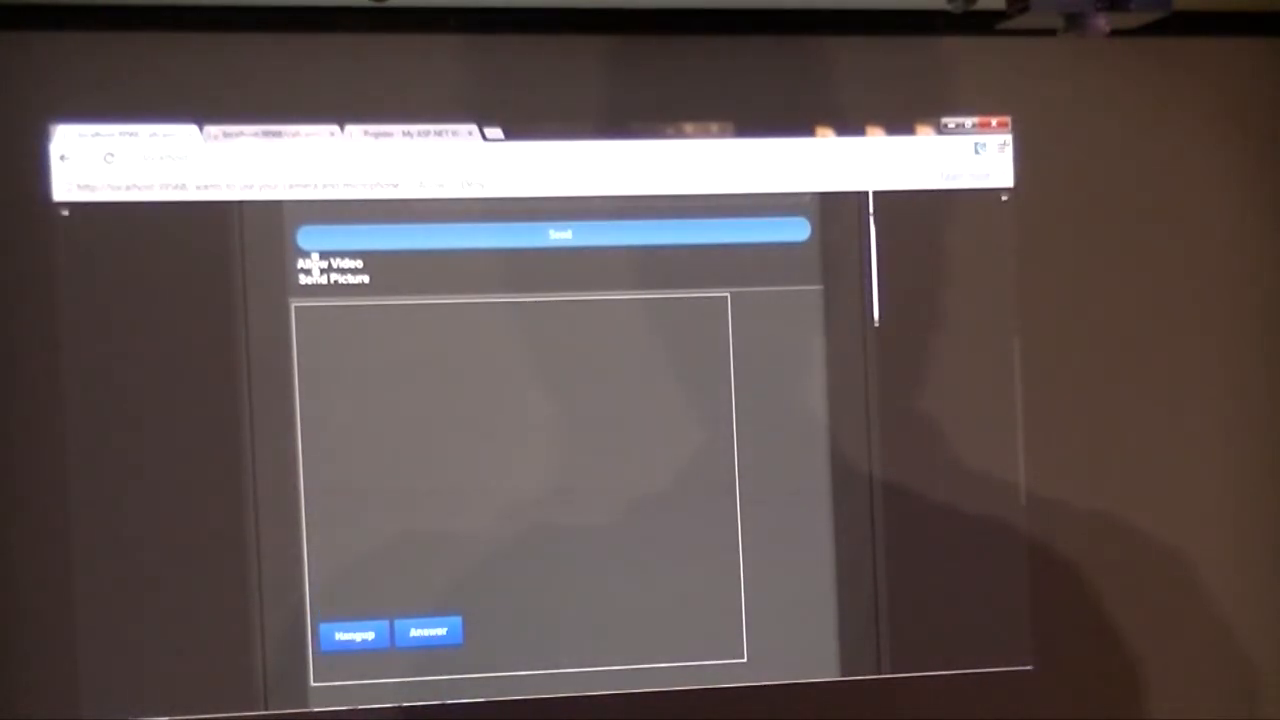
click(428, 632)
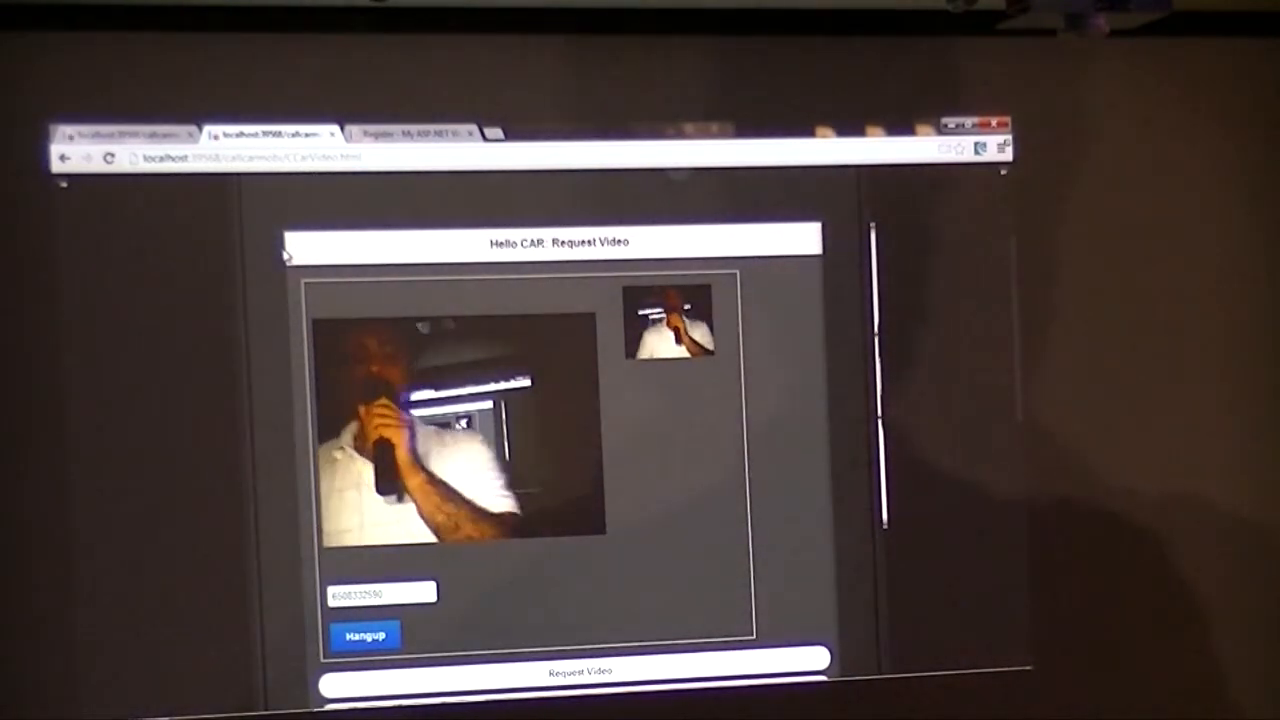
- View the connected live video call streaming in the answering tab
click(580, 670)
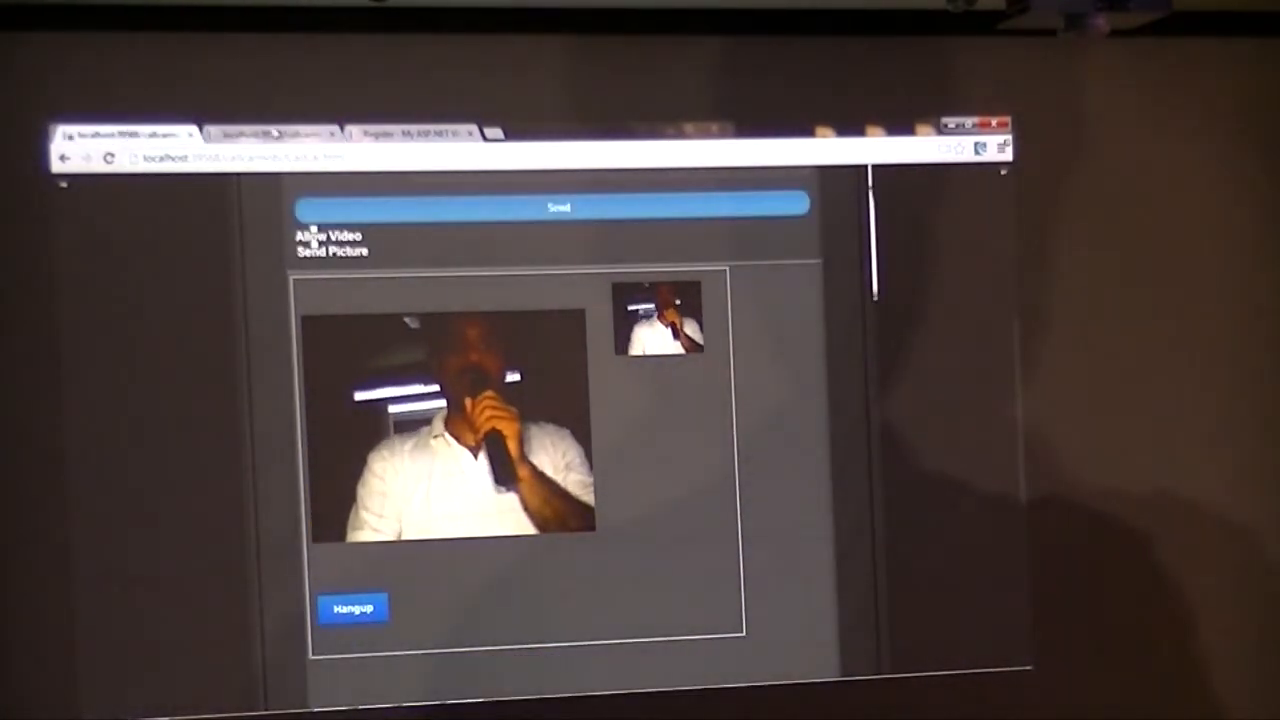